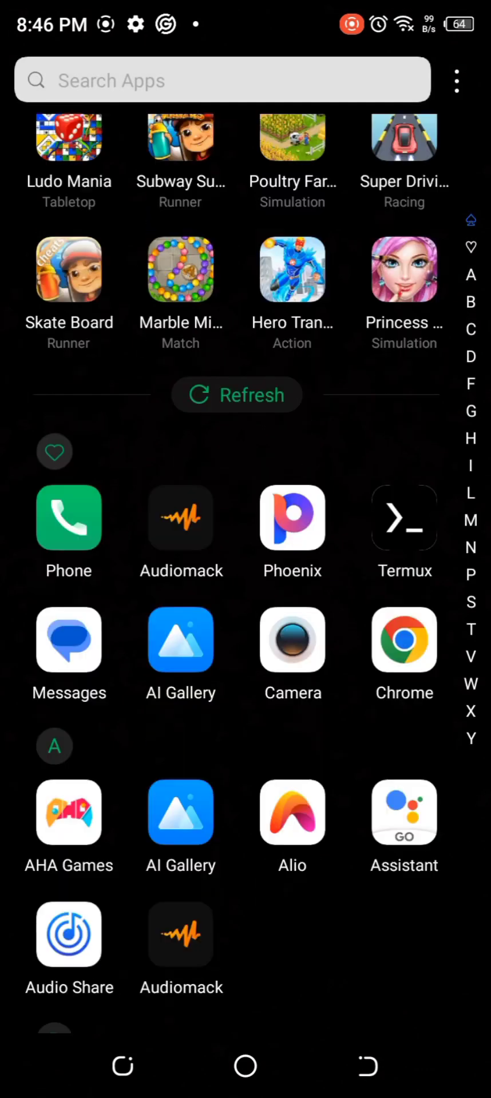
- Launch Termux, run termux-setup-storage and allow access to device files
left_click(404, 517)
type("termux-setup-storage")
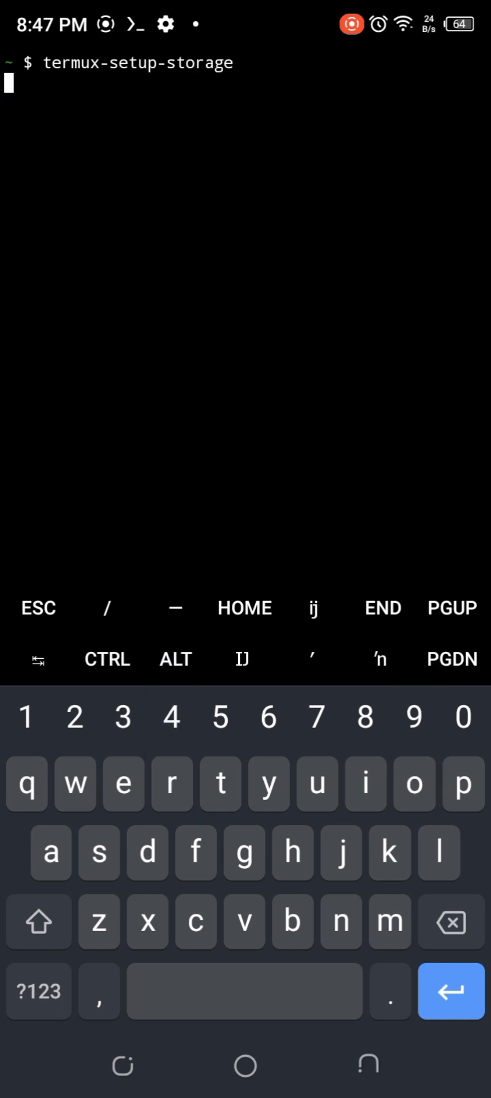
key("Enter")
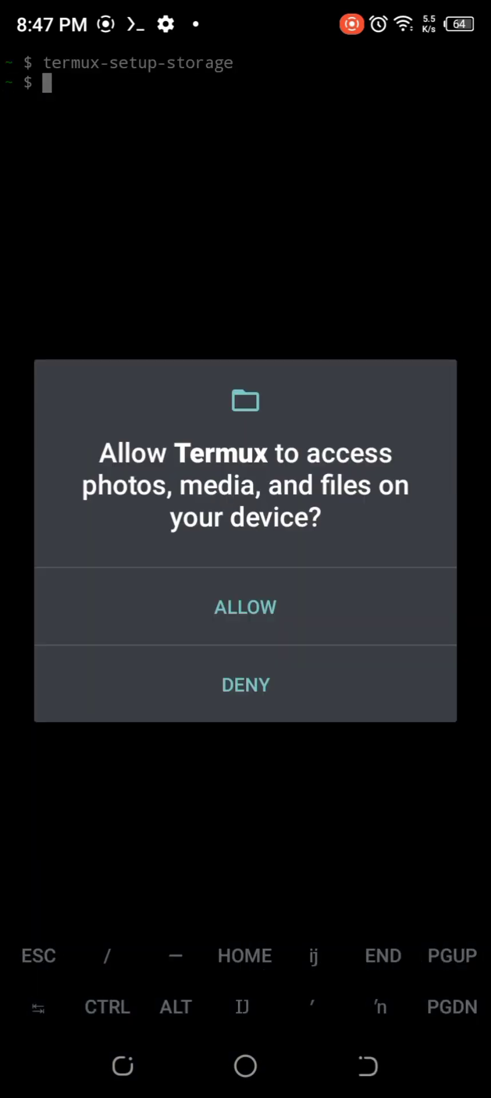
left_click(245, 606)
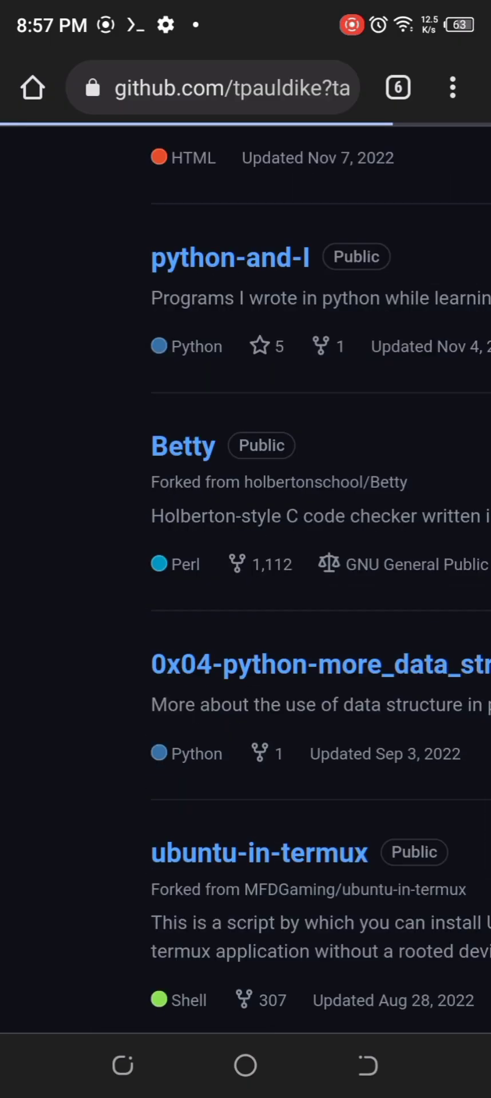
- Scroll to the ubuntu-in-termux repository and reveal its clone address via the Code button
scroll("down", 3)
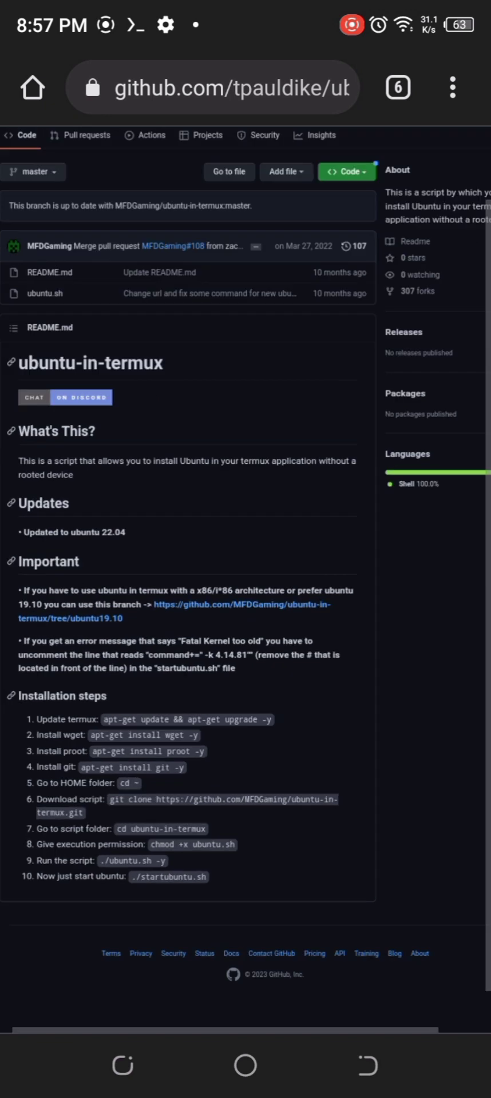
scroll("down", 3)
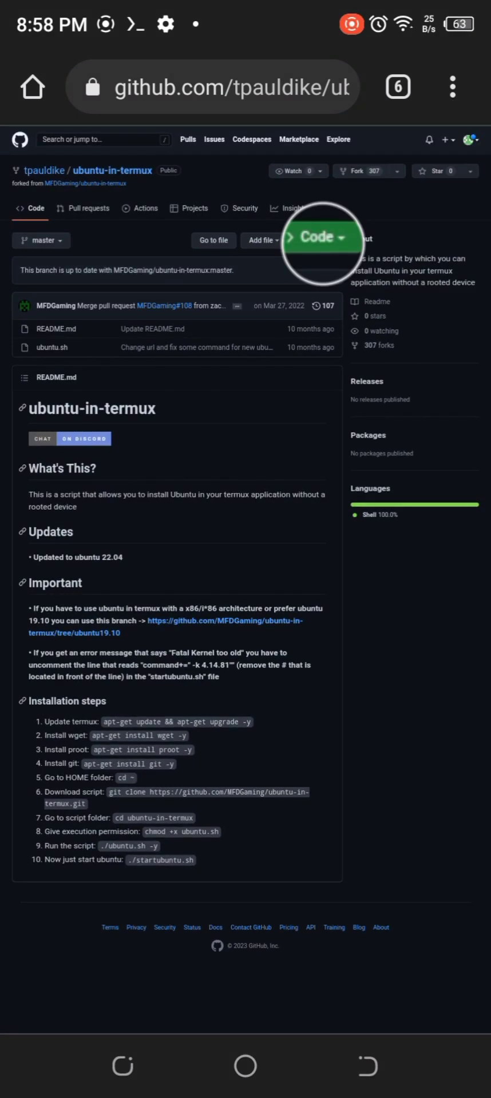
left_click(316, 240)
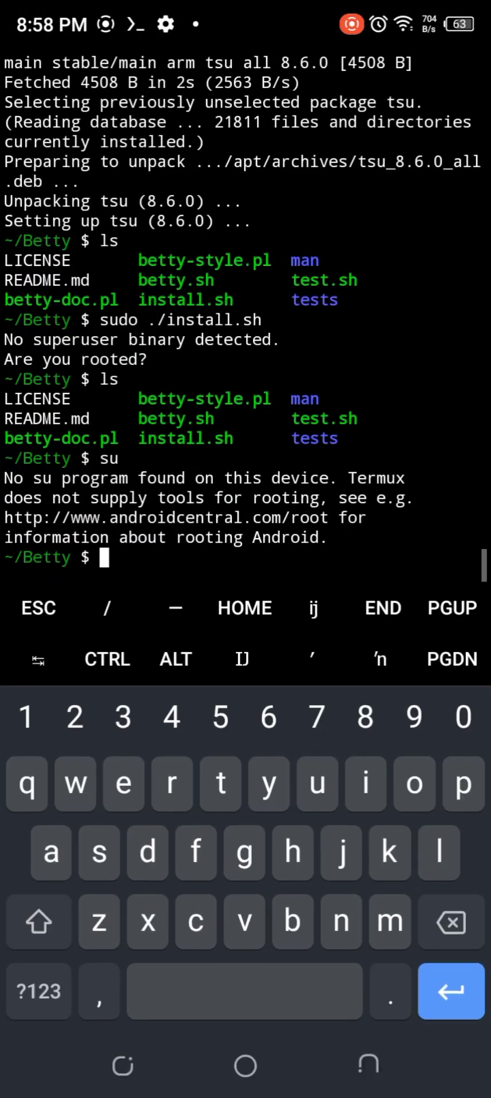
- Move to the home directory, git clone the ubuntu-in-termux repository, then clear the terminal
type("c")
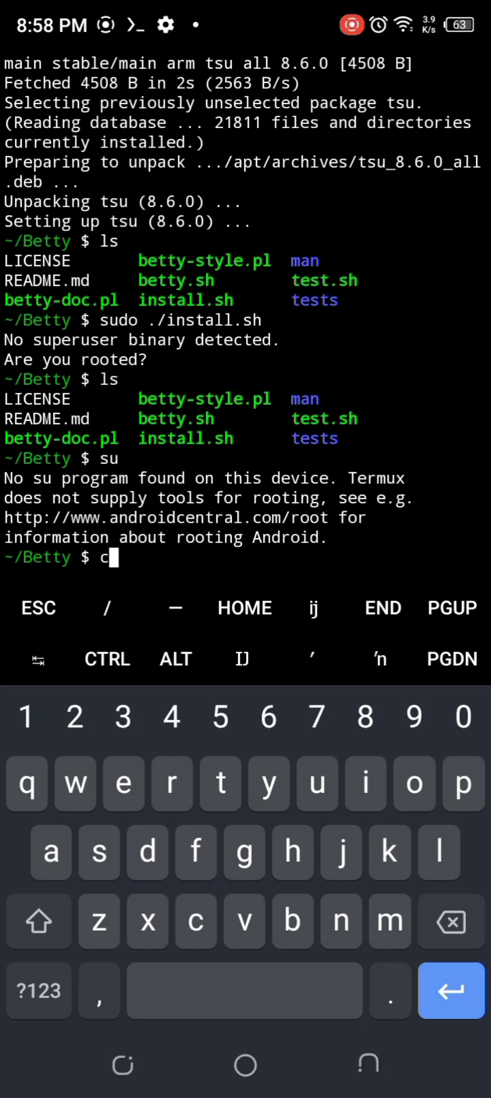
type("d ..")
type("ls")
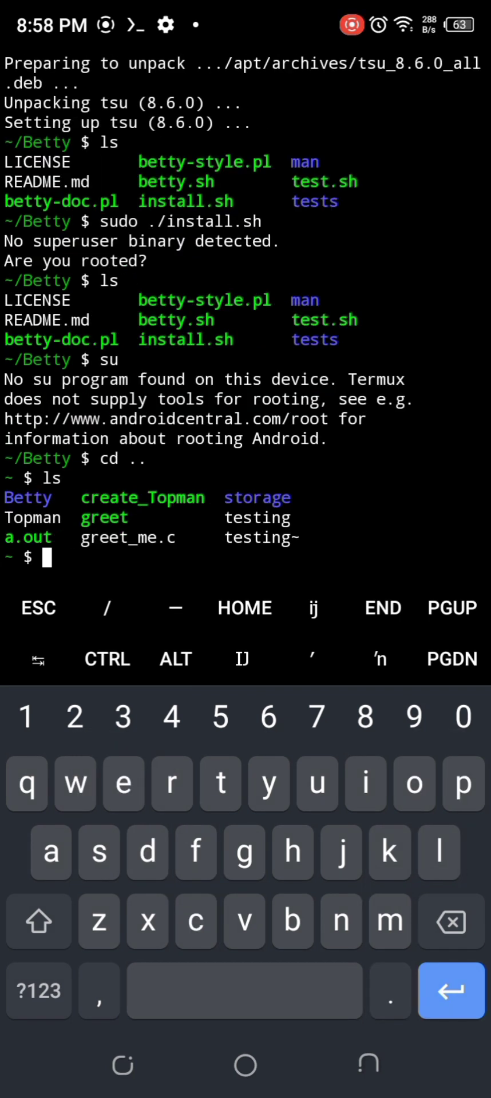
type("git")
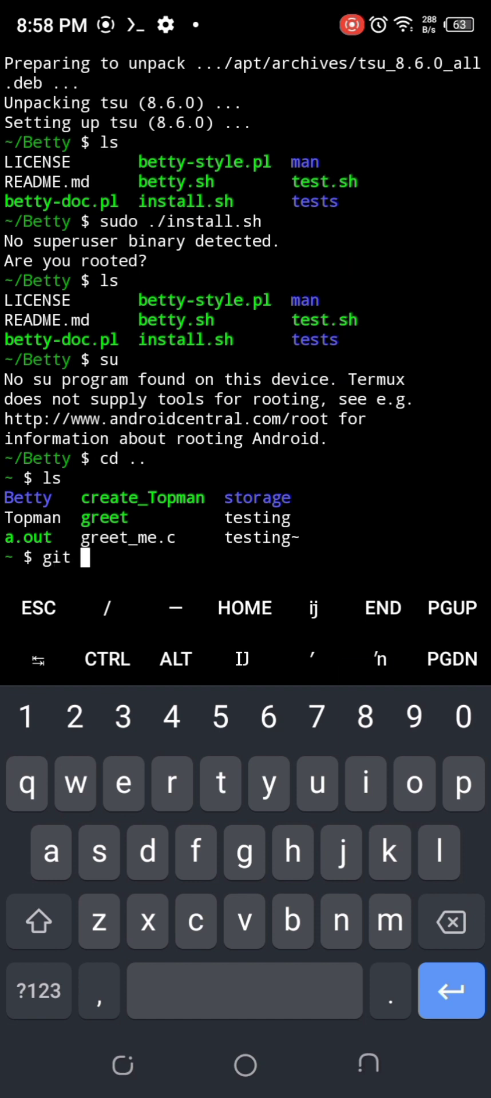
type("clone")
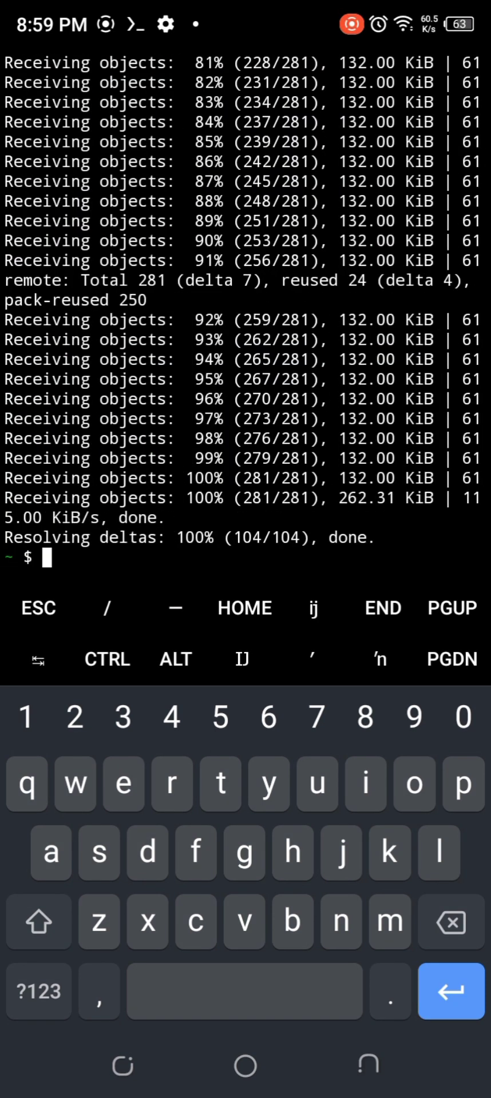
type("clear")
type("wget --ve")
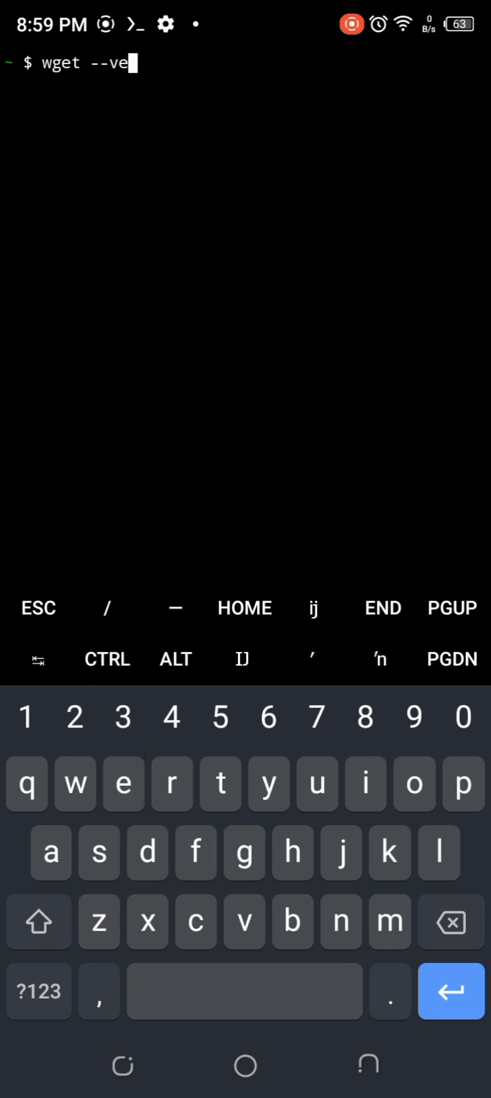
- Check wget and proot versions, finding proot missing
key("Enter")
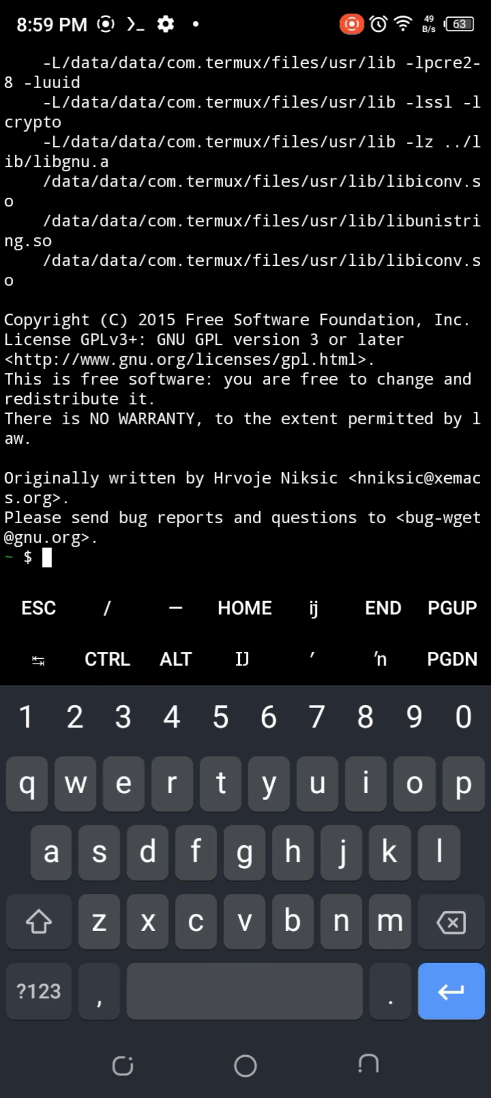
left_click(112, 382)
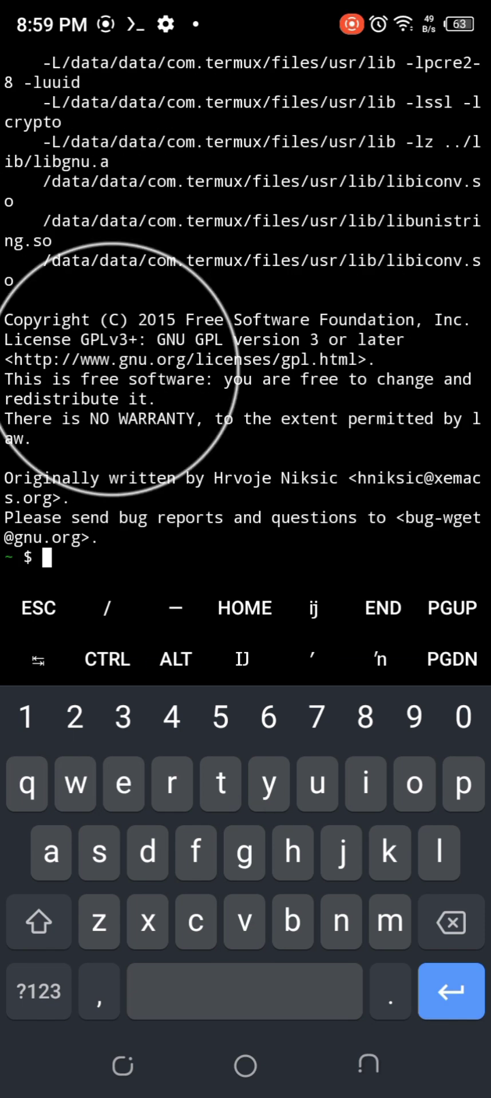
type("proot --version")
type("pkg")
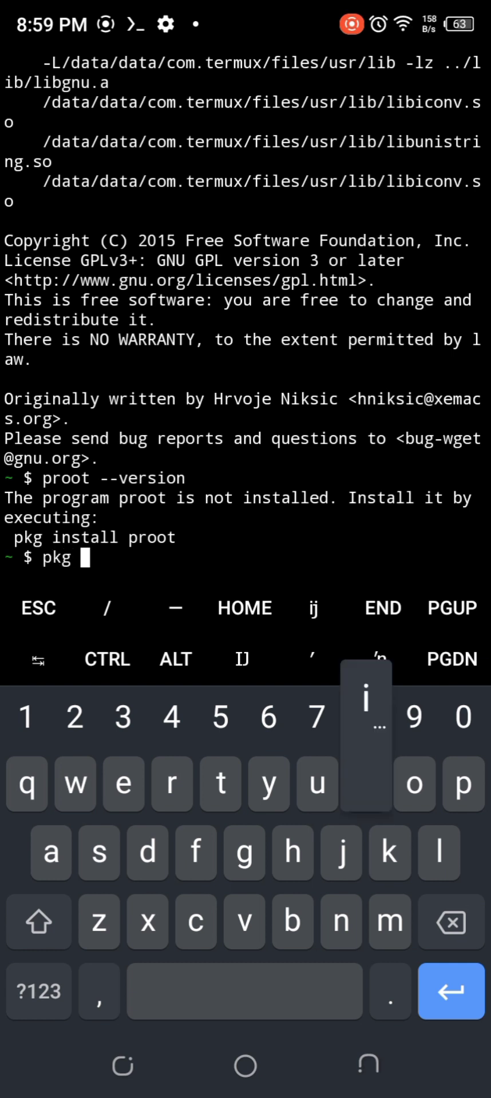
- Install proot with pkg, answering y, and list the home folder showing ubuntu-in-termux
type("install proot")
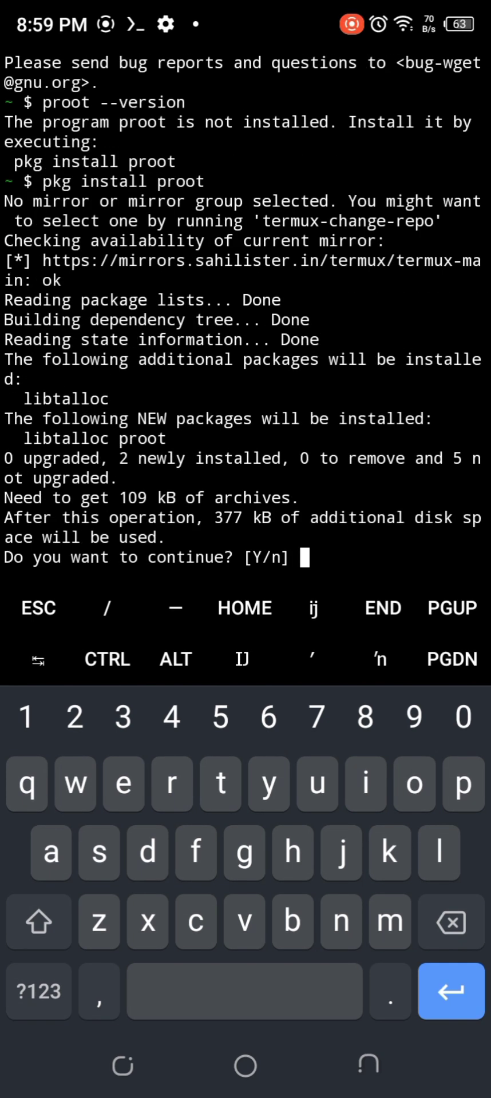
left_click(267, 782)
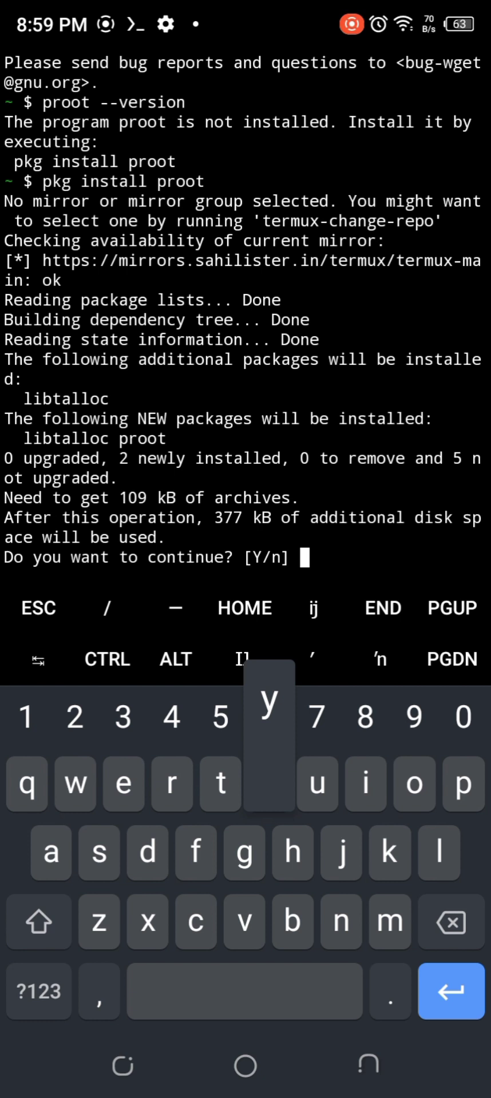
type("y")
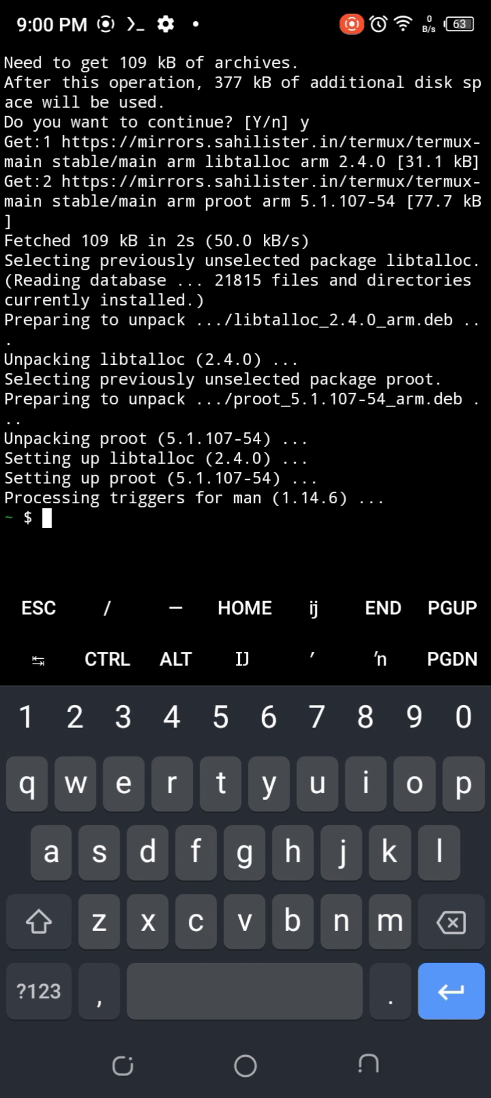
type("ls")
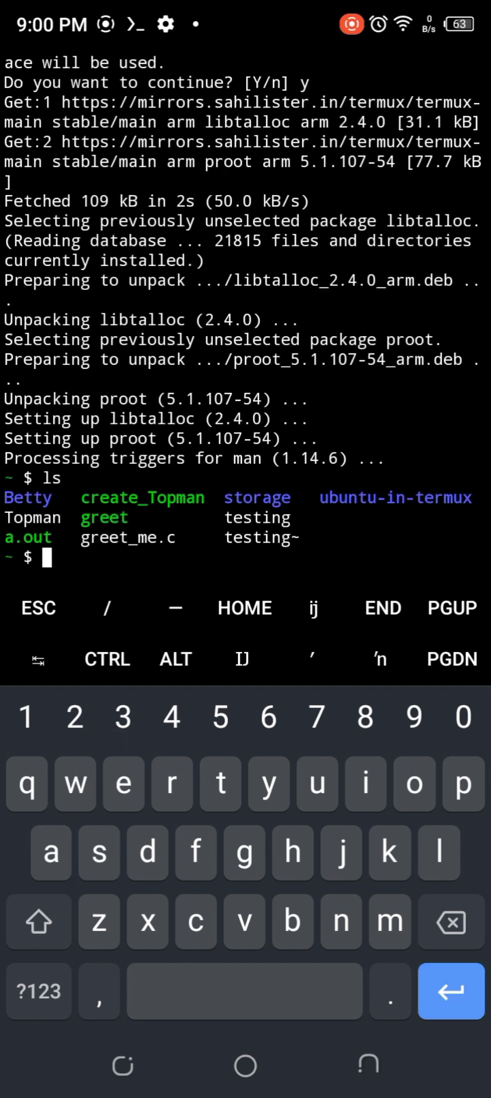
- Enter the ubuntu-in-termux folder and make ubuntu.sh executable with chmod u+x
type("cd")
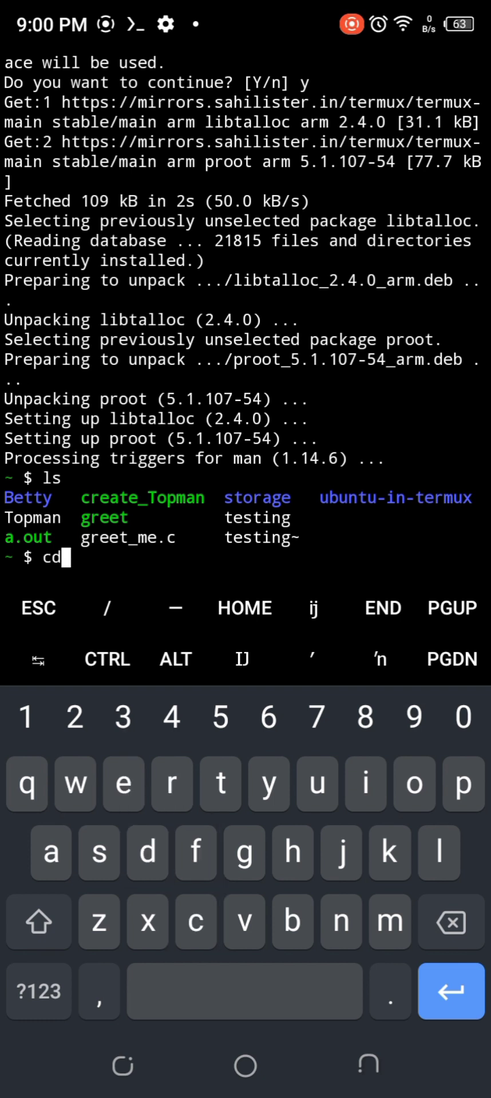
type("u1")
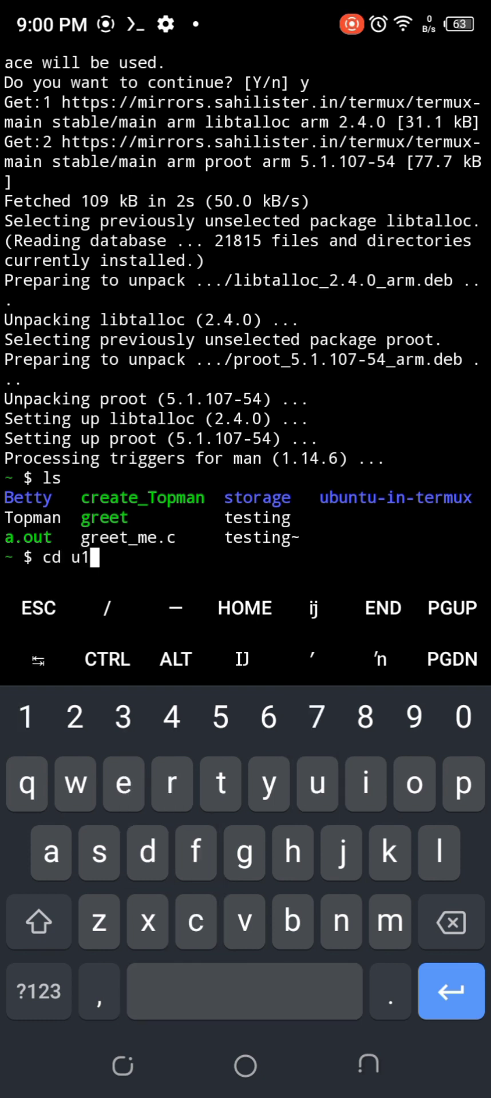
key("Tab")
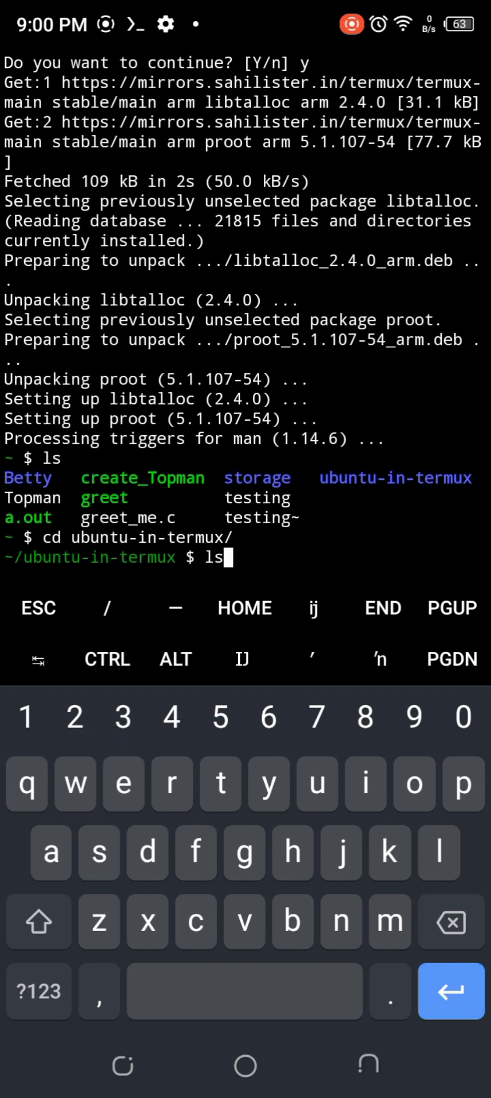
type("chmod")
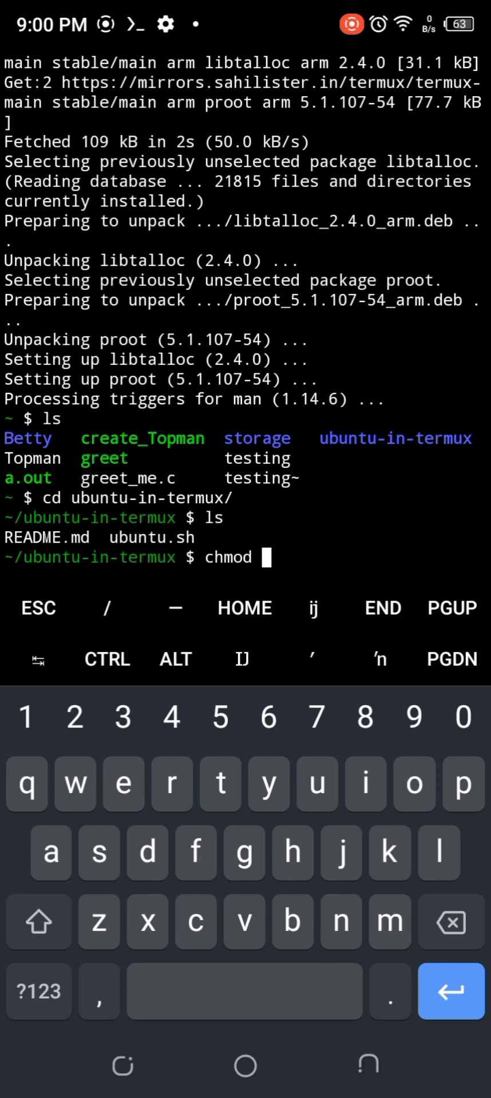
type("u+")
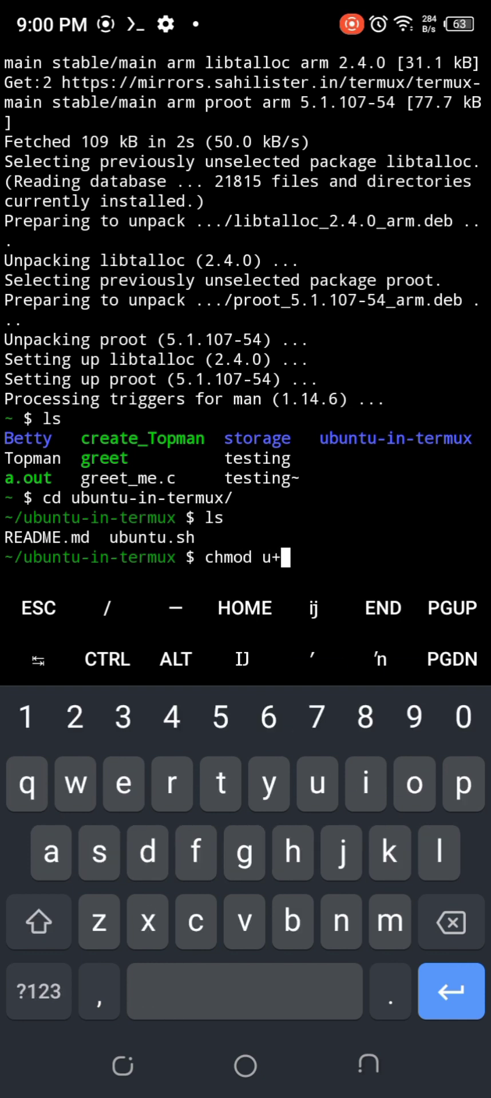
type("x ubuntu.sh")
type("./")
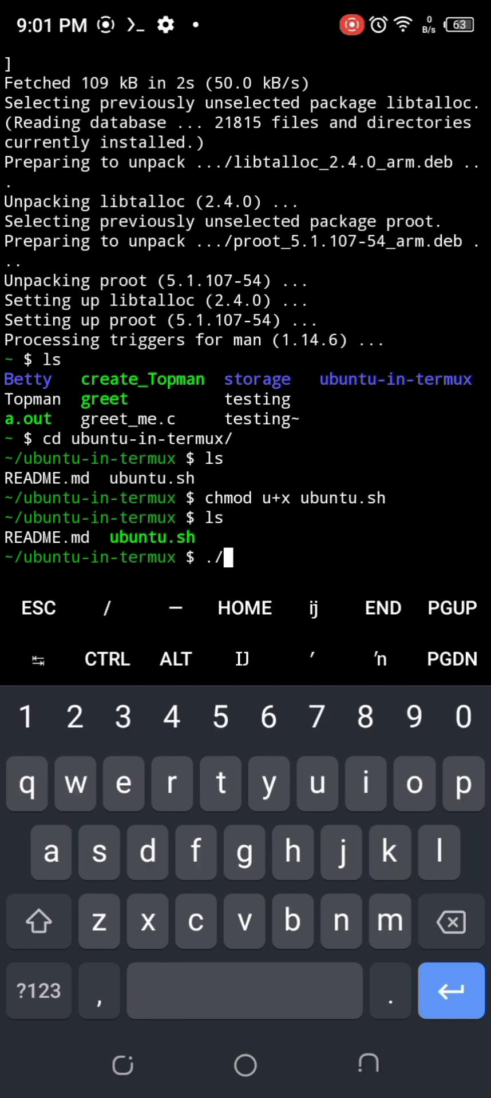
- Run ./ubuntu.sh and answer y, starting the ubuntu.tar.gz download
key("Enter")
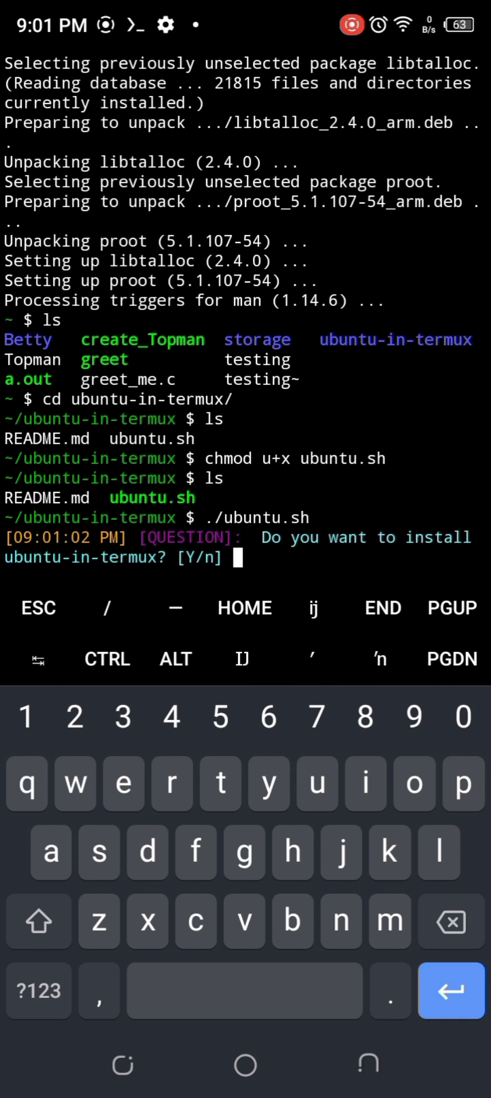
type("y")
type("./")
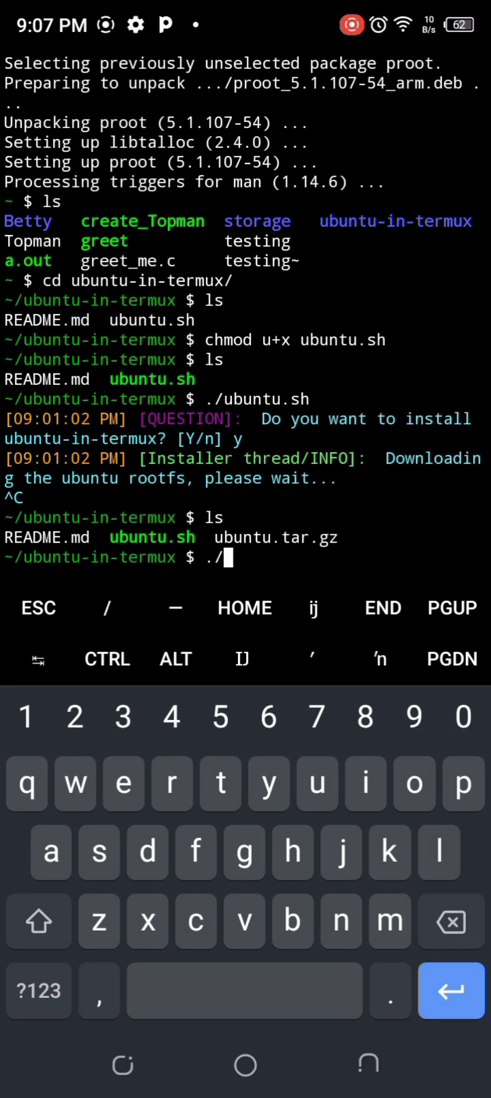
- Rerun ./ubuntu.sh and confirm with y so the Ubuntu installation completes
type("ubuntu.sh")
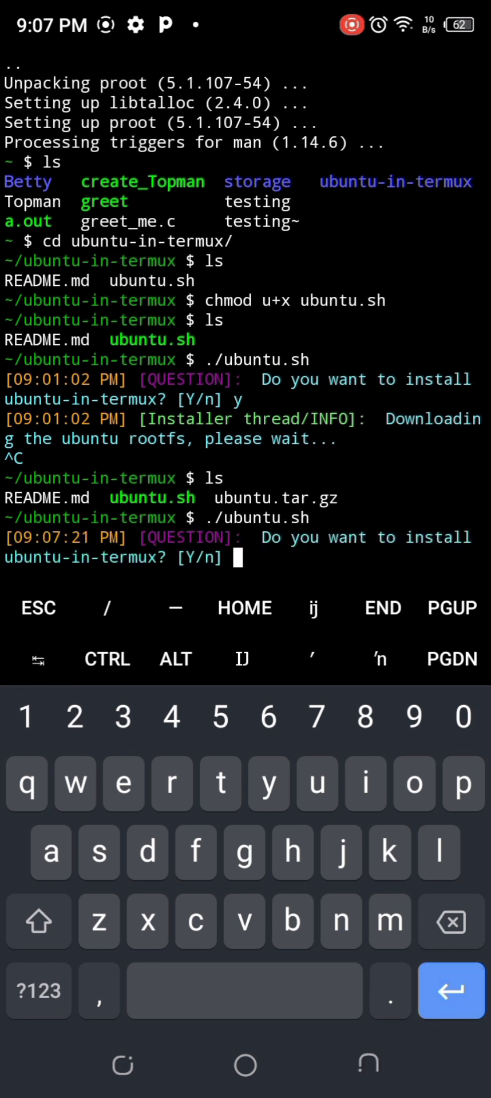
type("y")
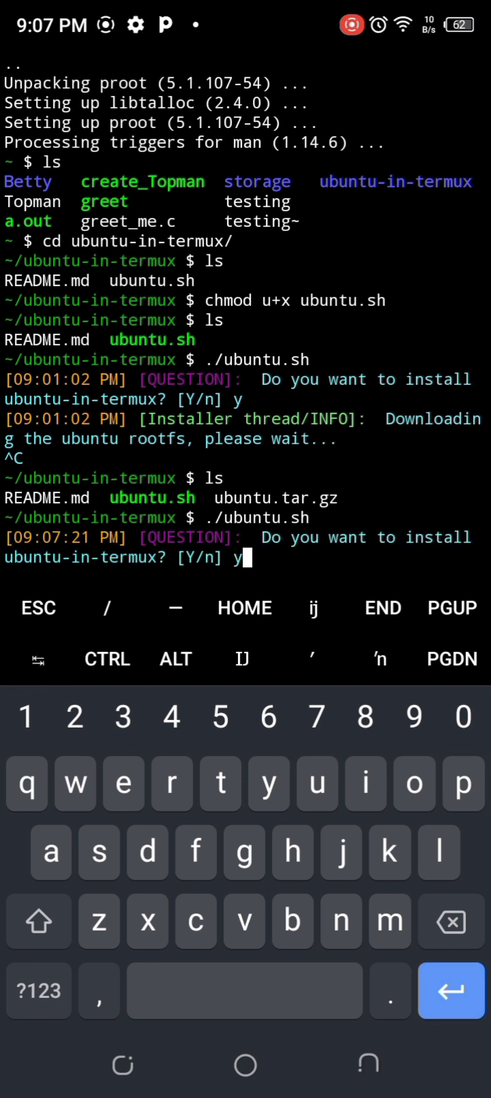
key("Return")
type("l")
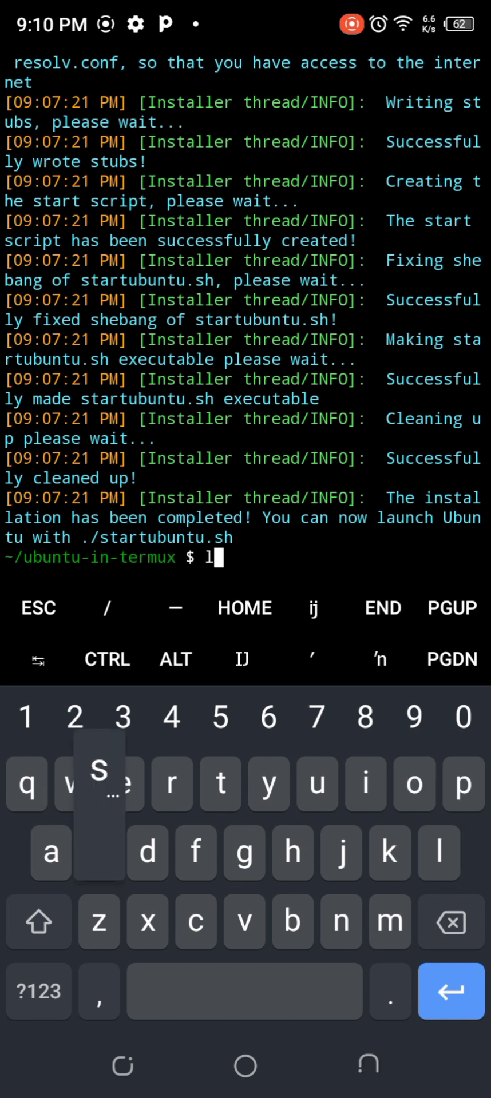
- List the installer's files, launch ./startubuntu.sh and browse the Ubuntu root filesystem as root@localhost
key("Enter")
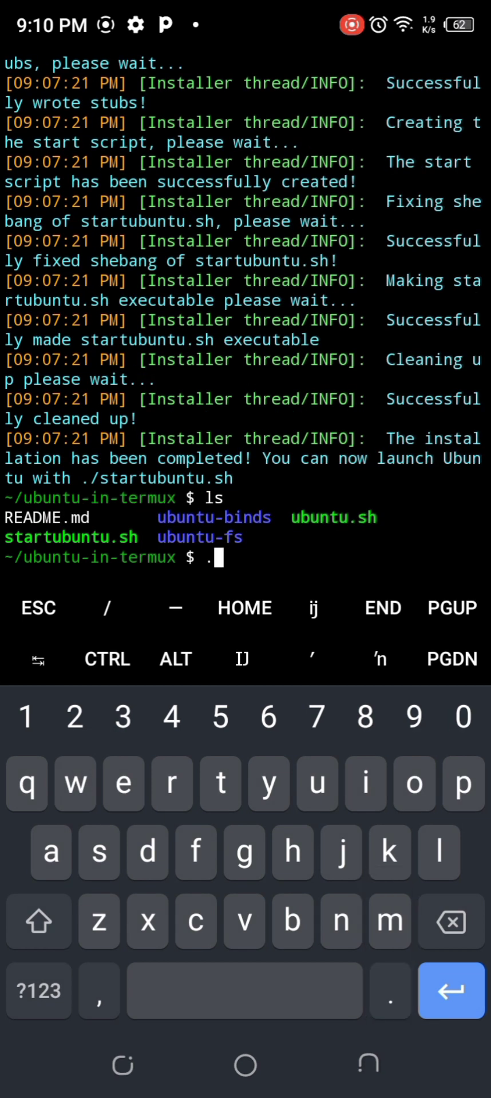
type("/")
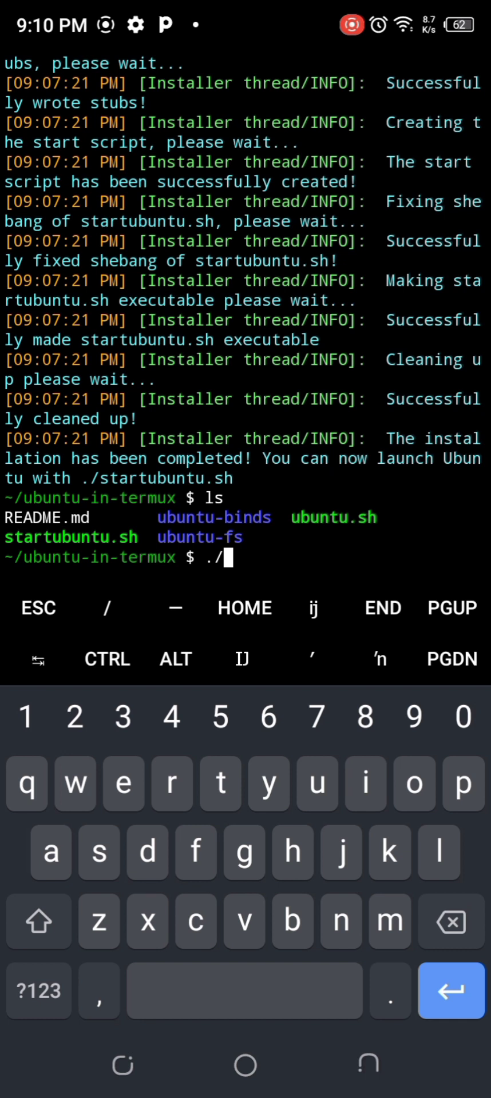
type("startubuntu.sh")
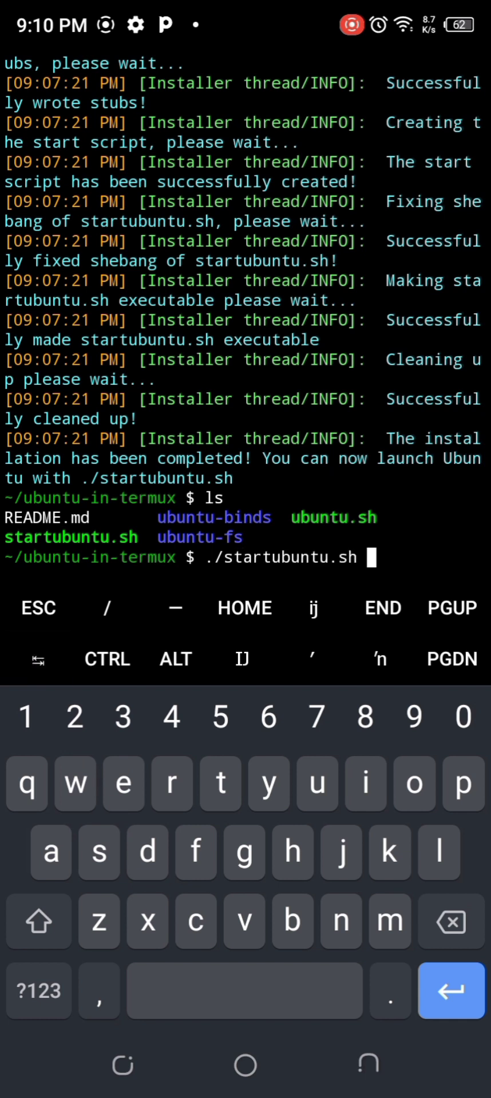
key("Enter")
type("ls")
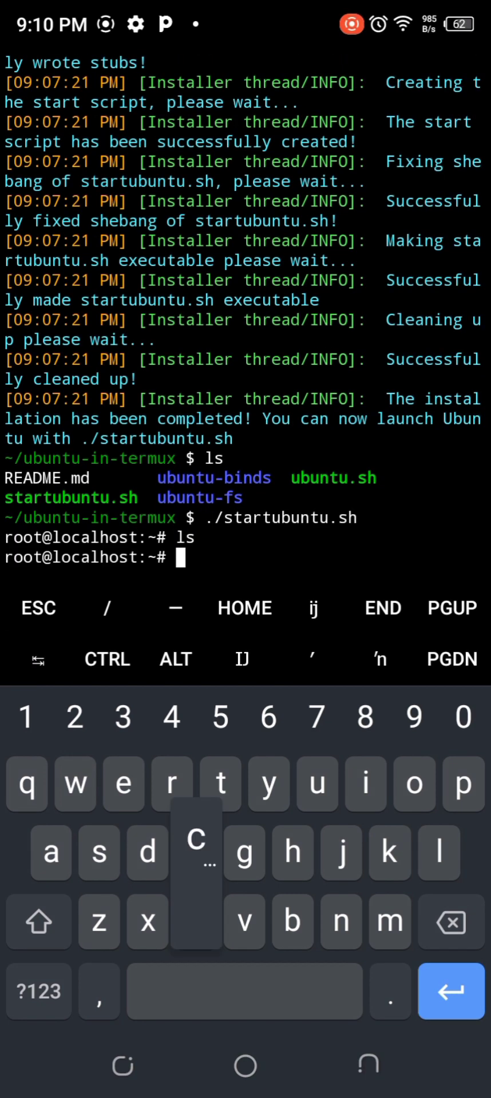
type("d /")
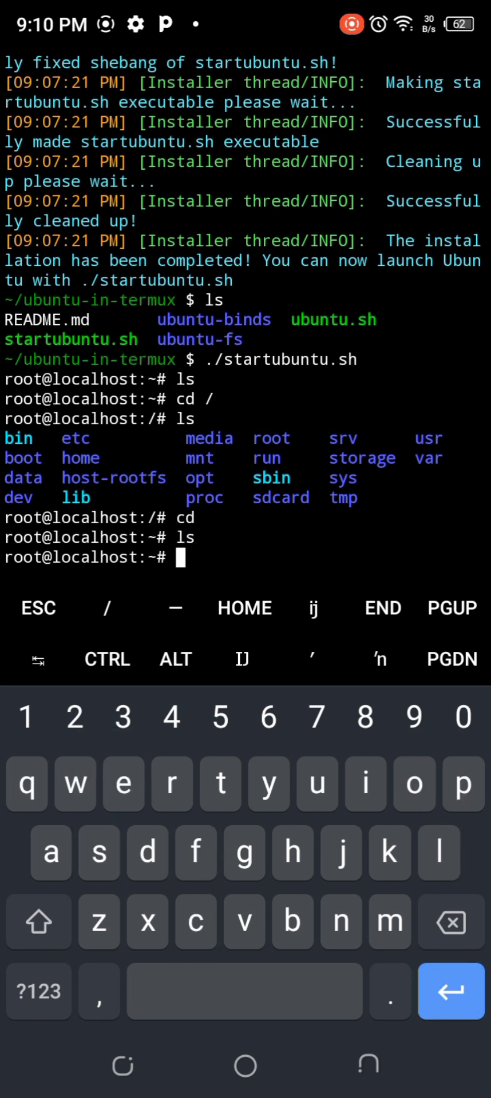
- Try pkg upgrade, then run apt upgrade, which finds nothing to upgrade
type("pkg upd")
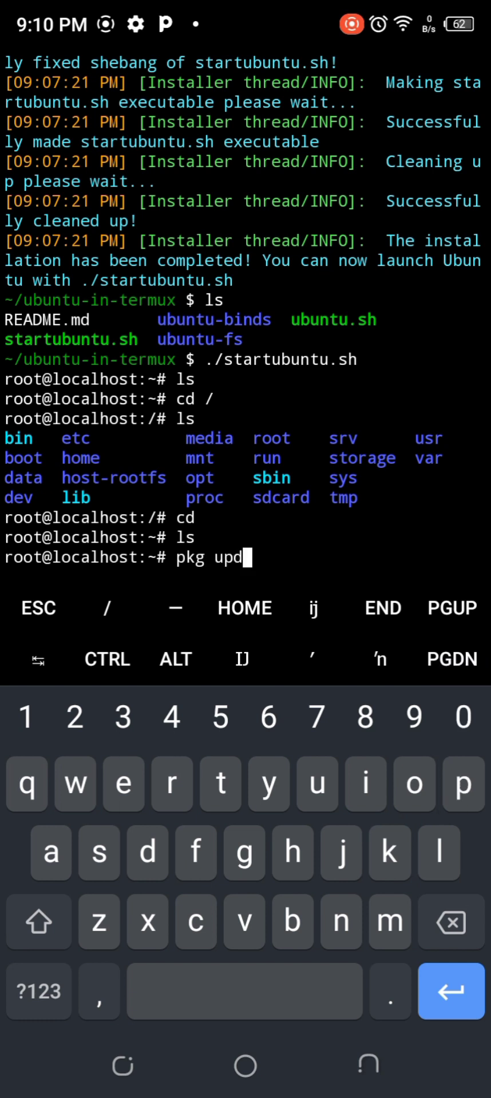
type("rade")
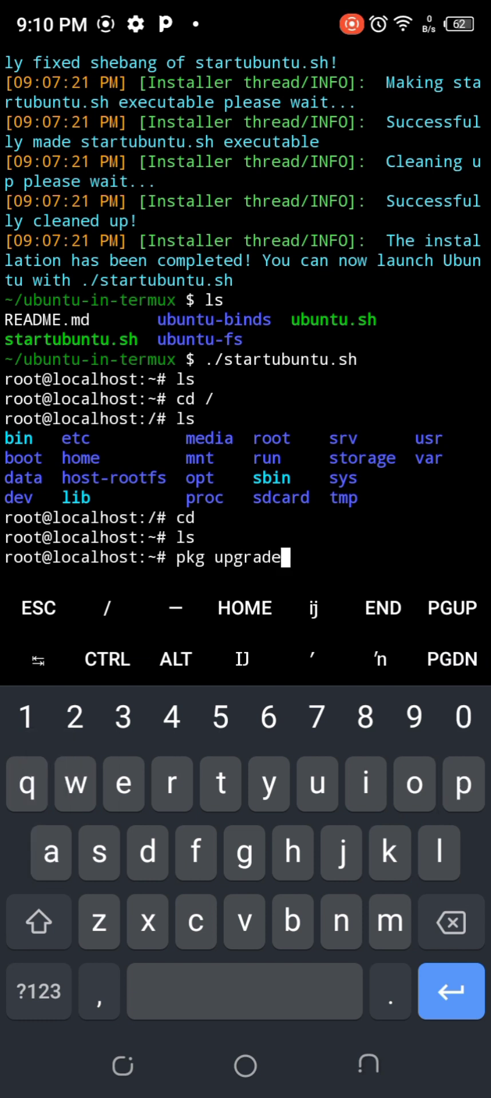
type("apt")
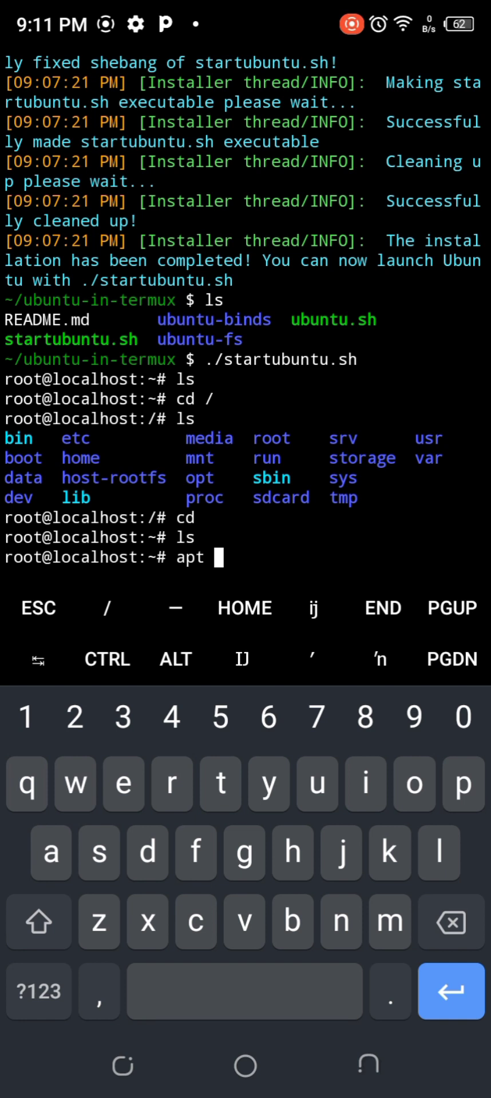
type("upgrade")
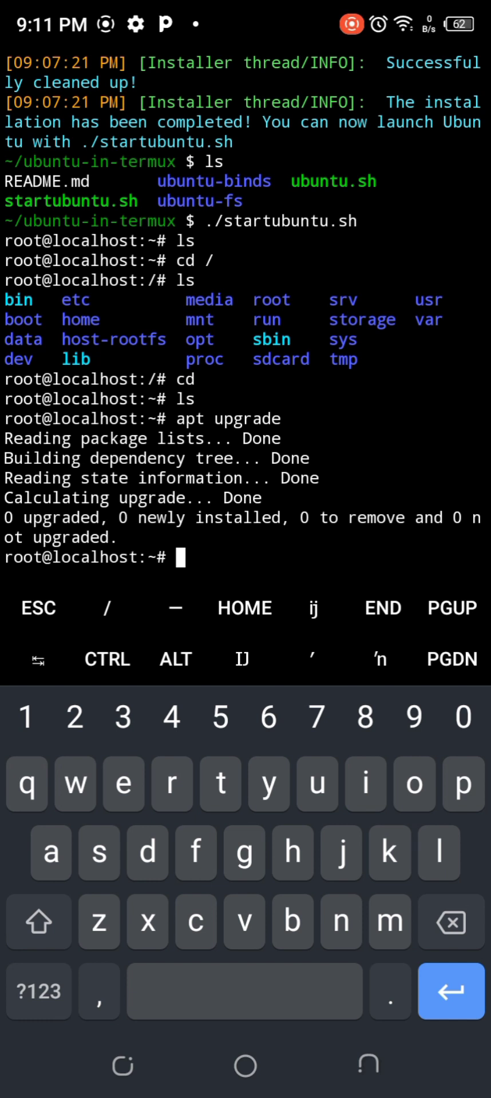
- Run apt update to refresh package lists from ports.ubuntu.com, all up to date
type("pkg update")
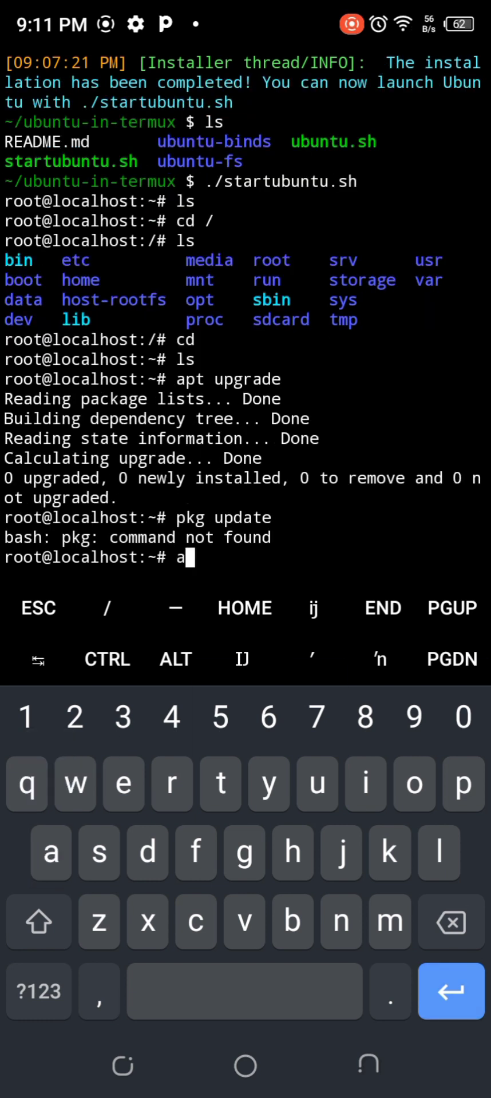
type("pt updat")
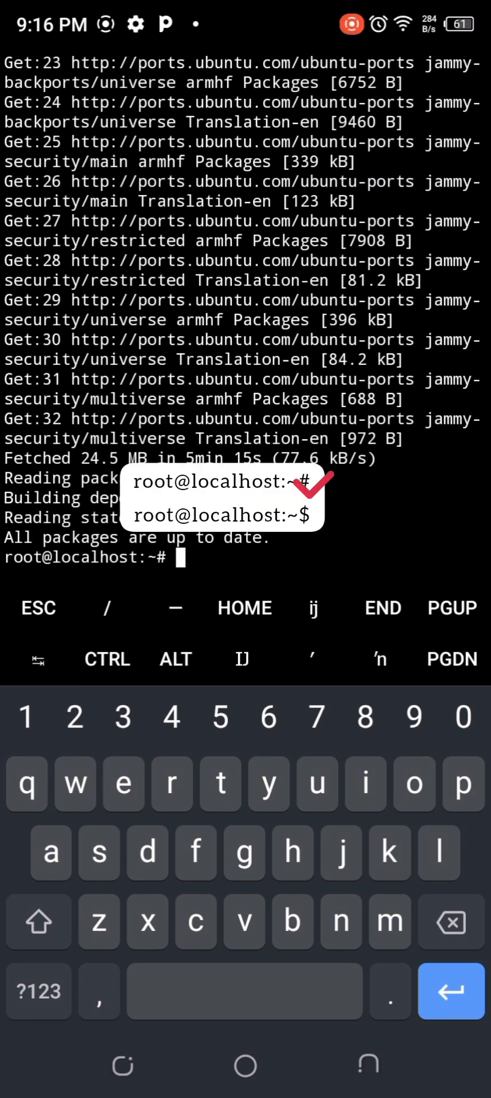
- Probe for nano, sudo, man, python3 and vim, finding them missing on the minimized system
type("nano --version")
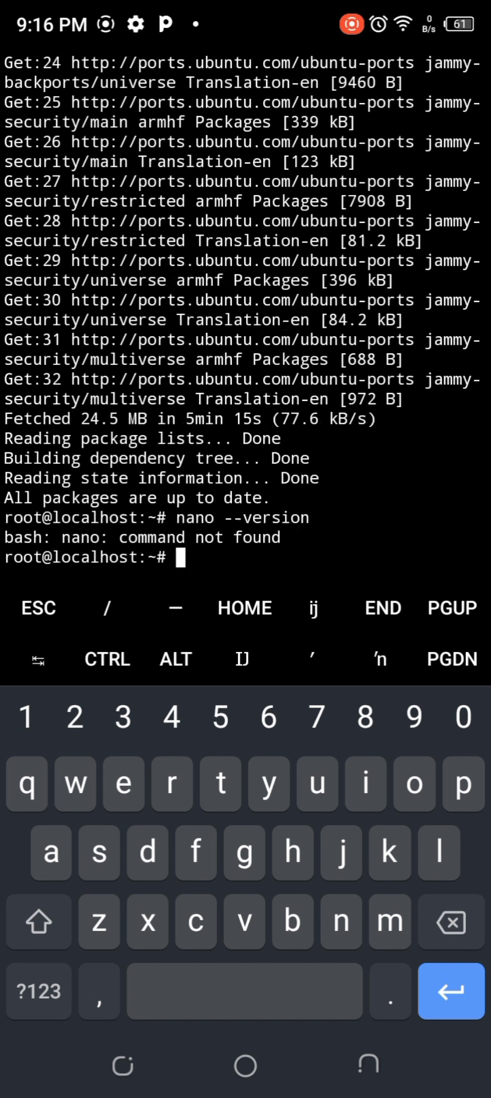
type("s")
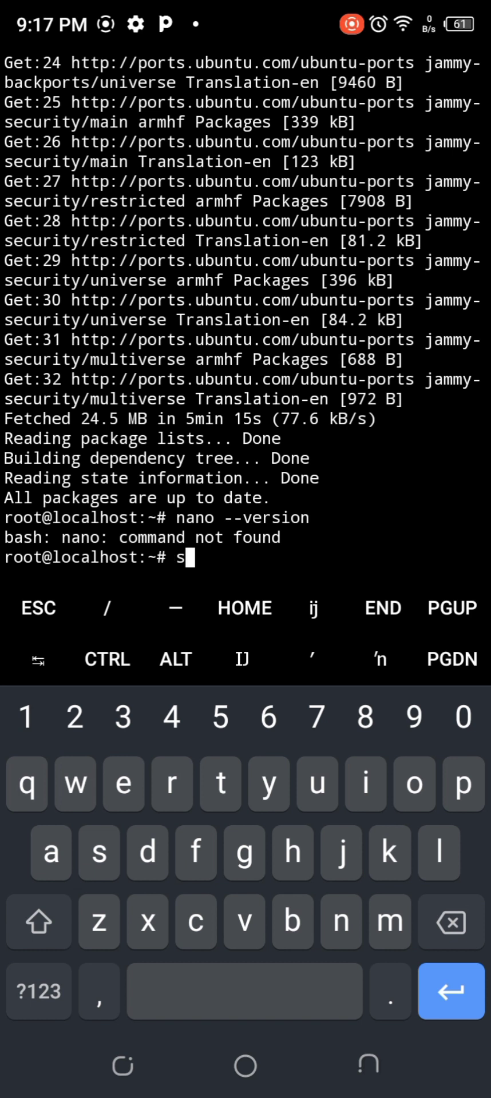
type("udo")
type("python3")
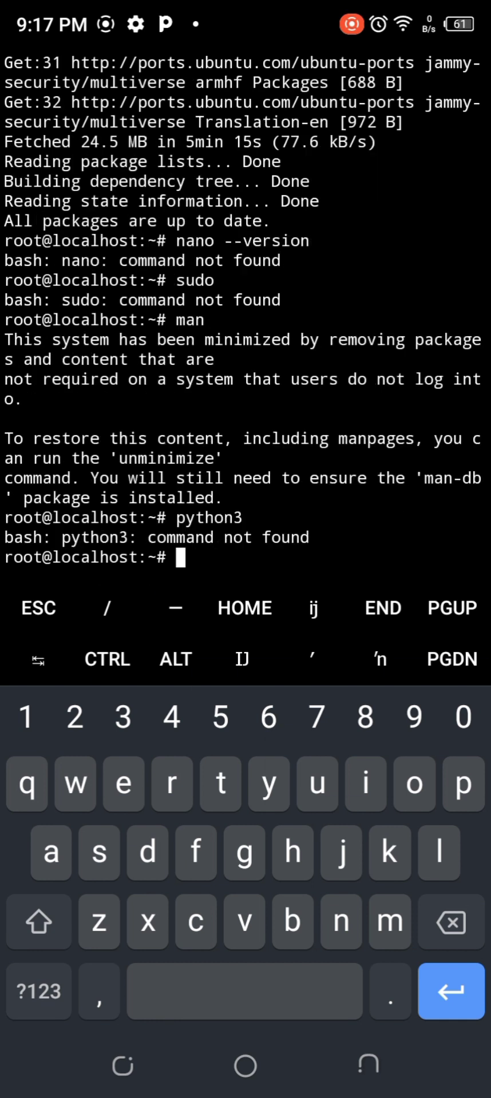
type("vim")
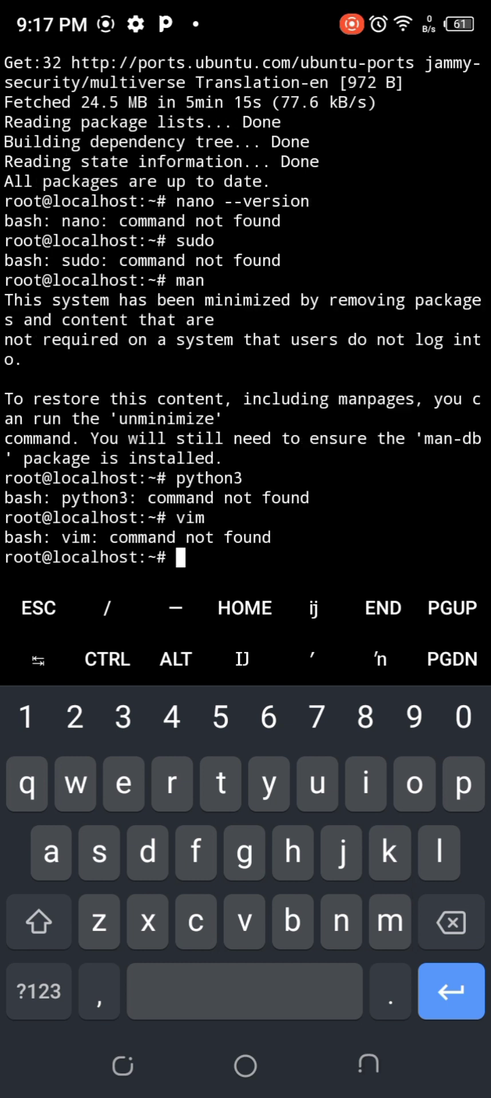